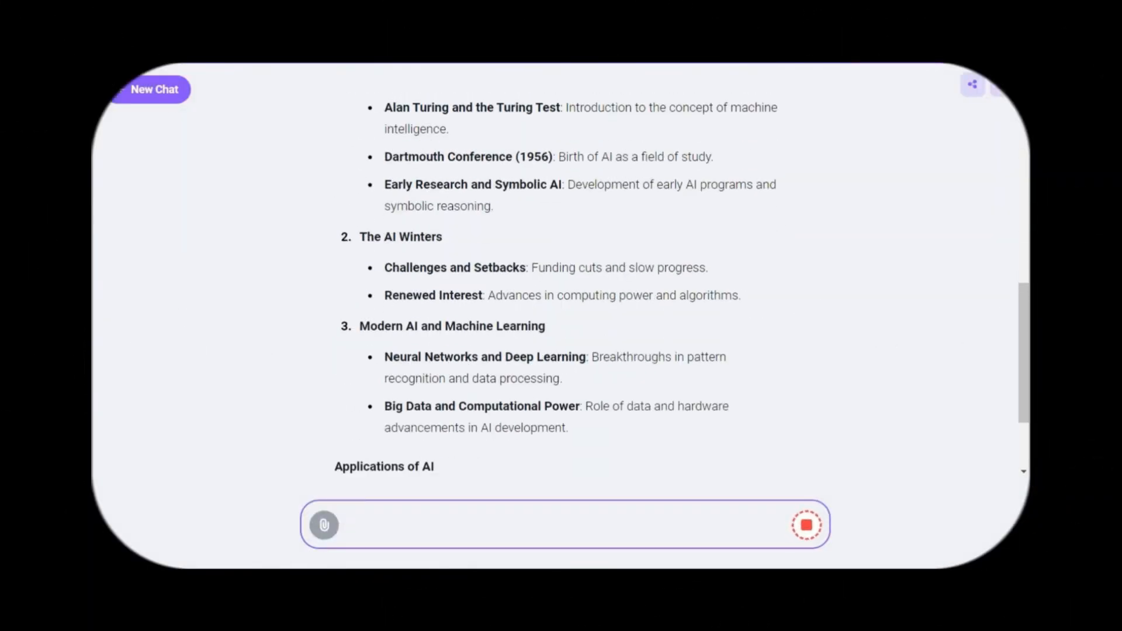
Open the Abacus.AI website and scroll to the ChatLLM products section
{"action": "scroll", "scroll_direction": "down", "scroll_amount": 3}
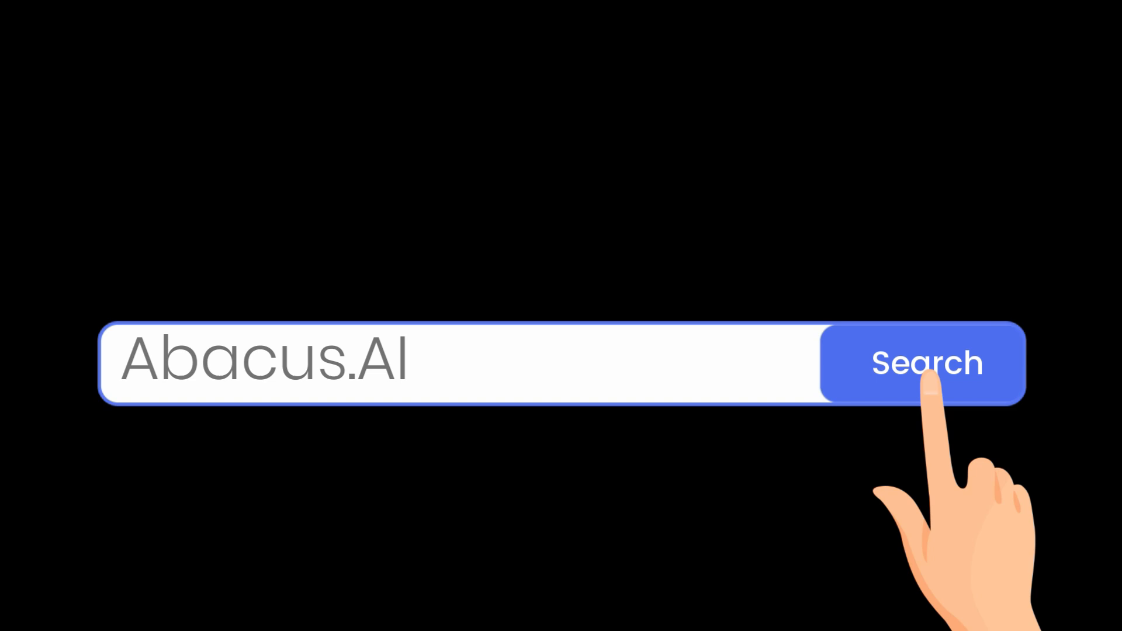
{"action": "left_click", "coordinate": [927, 362]}
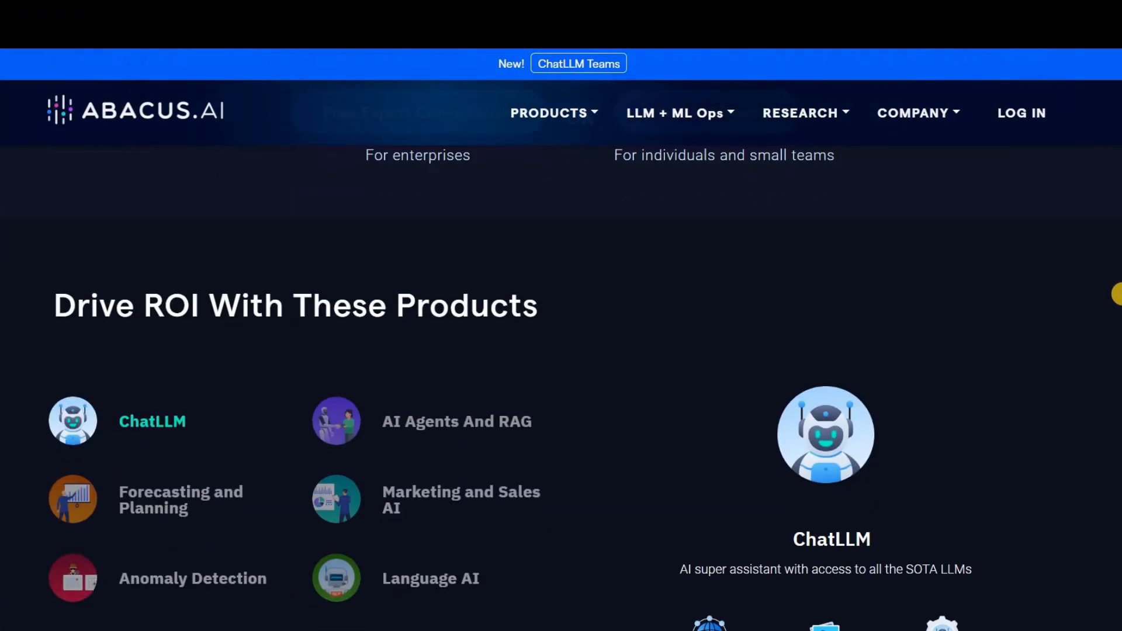
{"action": "scroll", "scroll_direction": "down", "scroll_amount": 3}
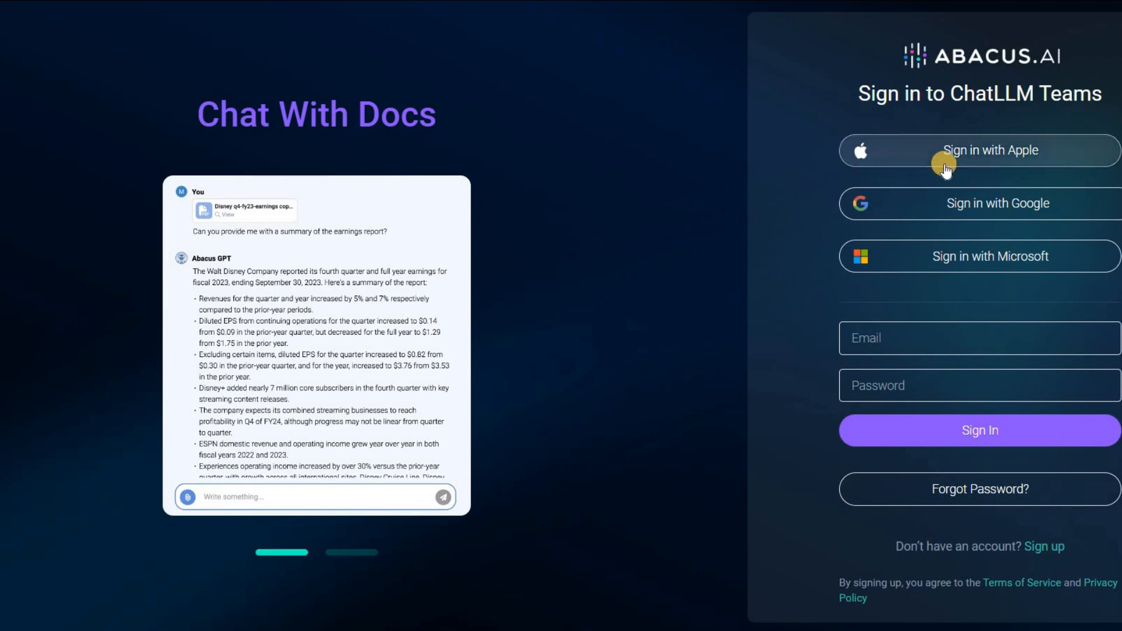
{"action": "mouse_move", "coordinate": [991, 218]}
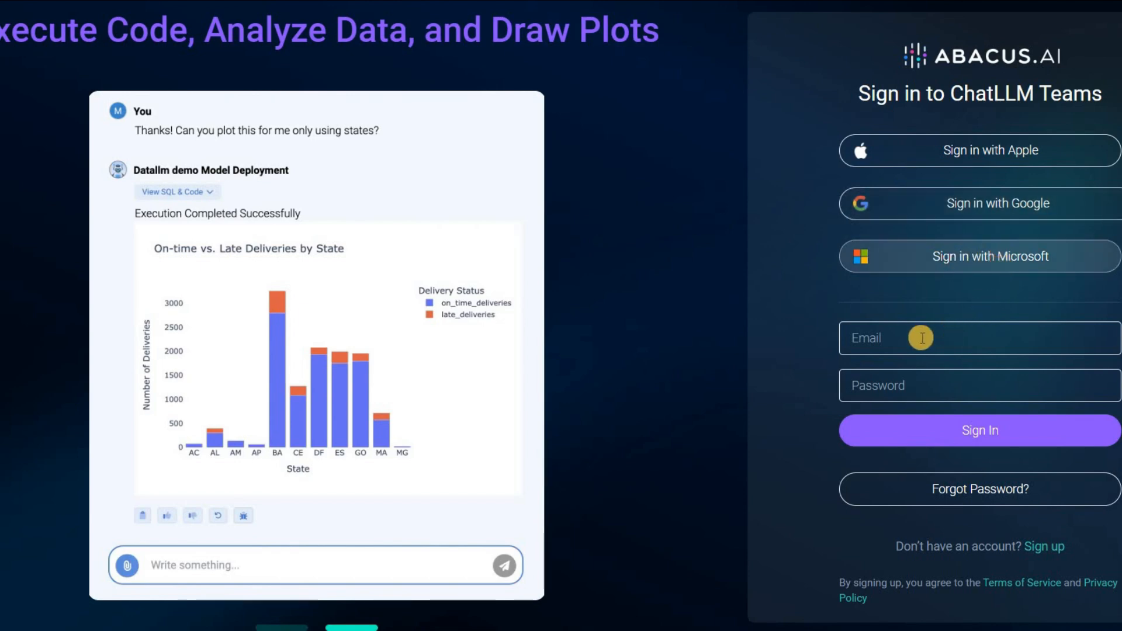
{"action": "mouse_move", "coordinate": [913, 390]}
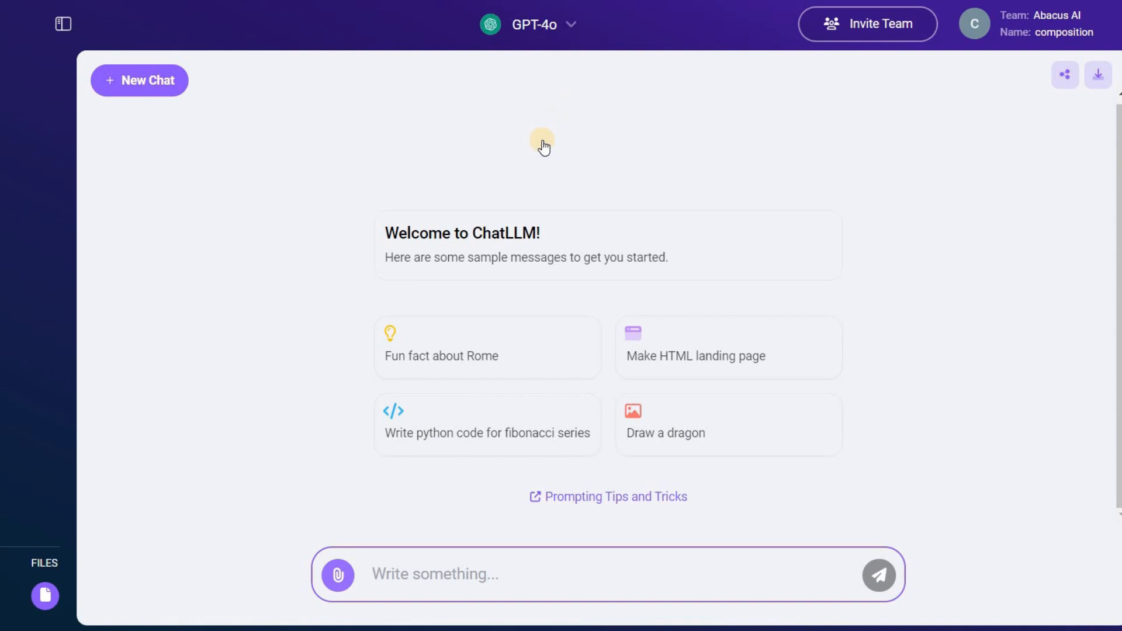
Show the Connect Apps, Add from Files and Upload from computer attachment options
{"action": "left_click", "coordinate": [537, 24]}
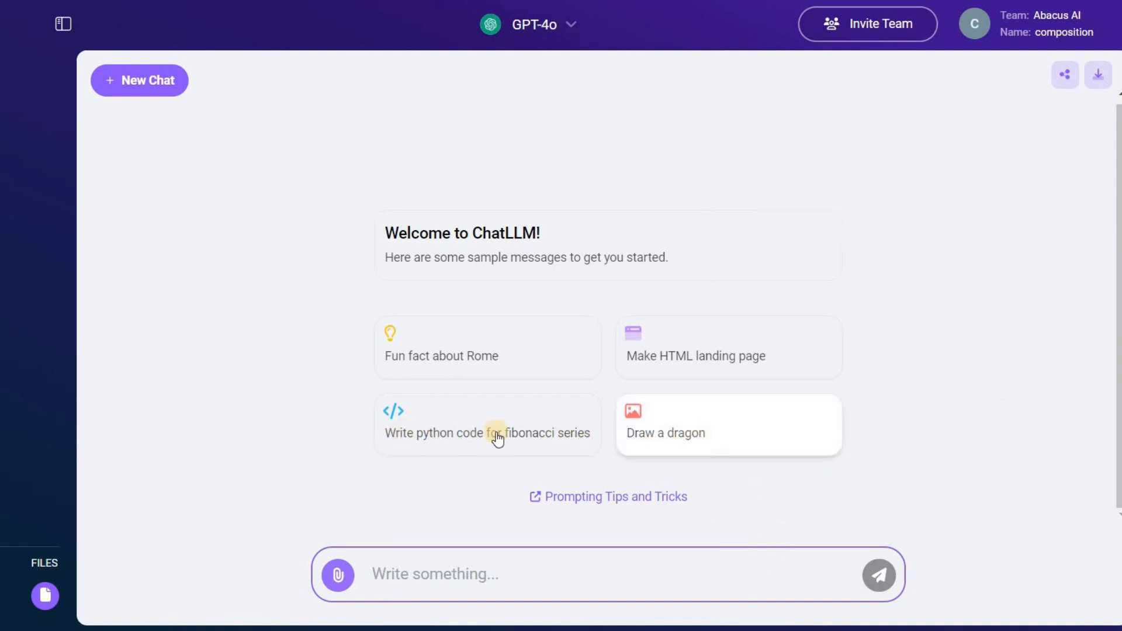
{"action": "mouse_move", "coordinate": [658, 368]}
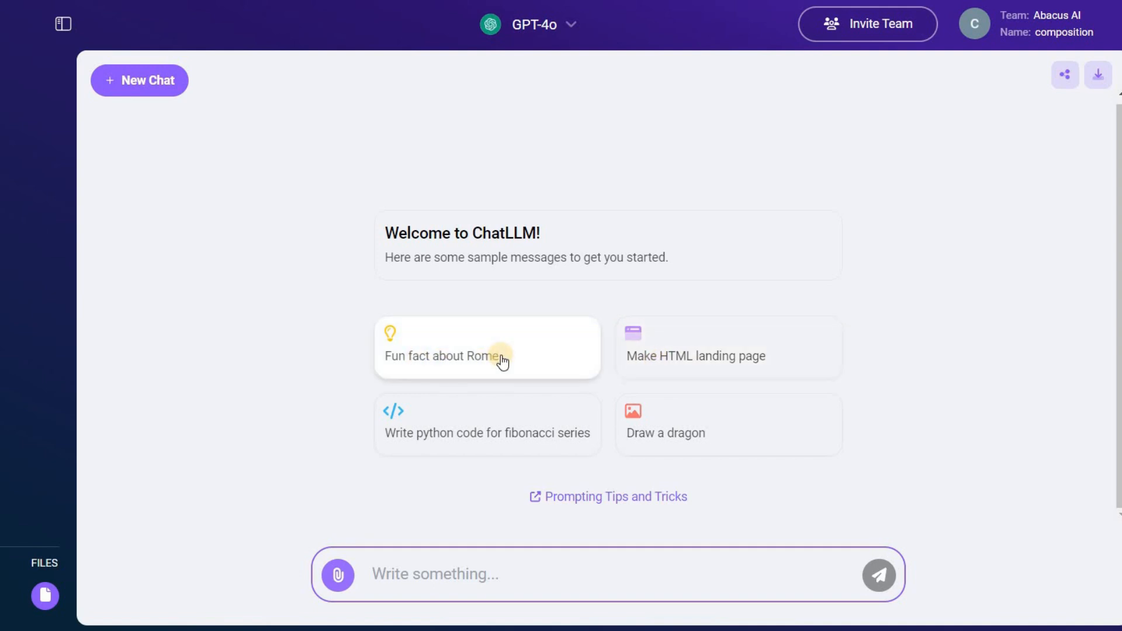
{"action": "mouse_move", "coordinate": [486, 500]}
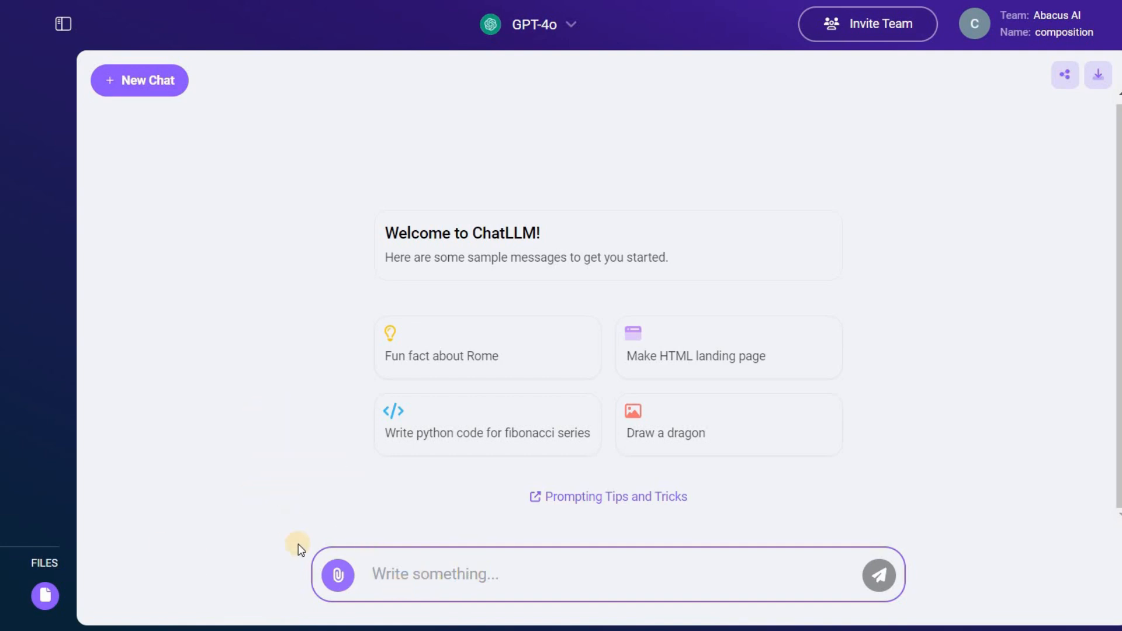
{"action": "left_click", "coordinate": [337, 575]}
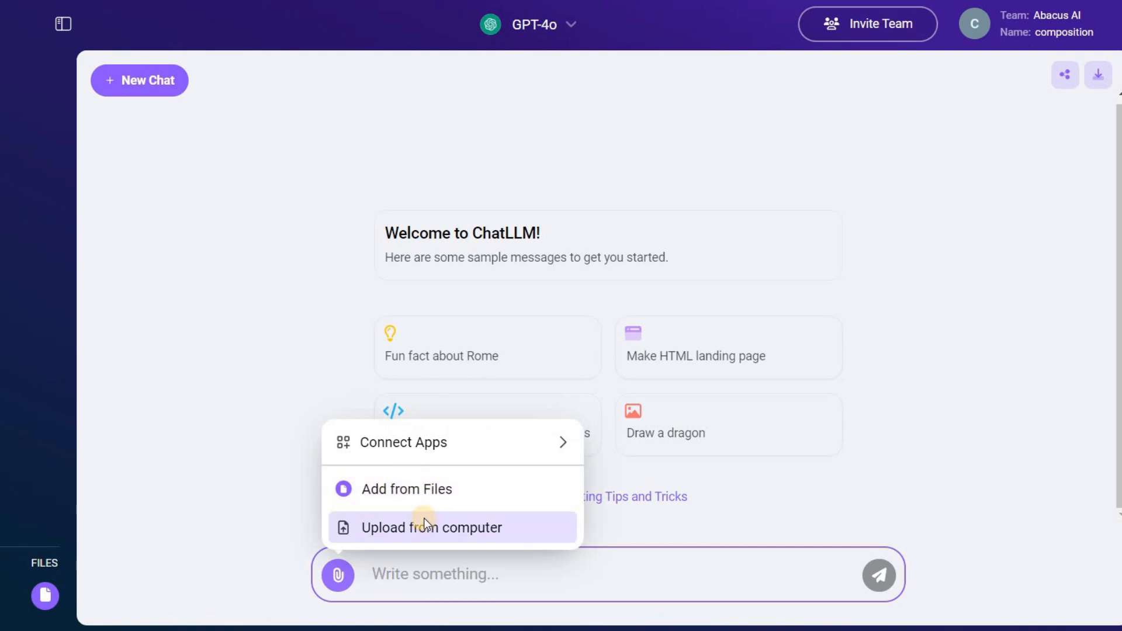
{"action": "mouse_move", "coordinate": [275, 497]}
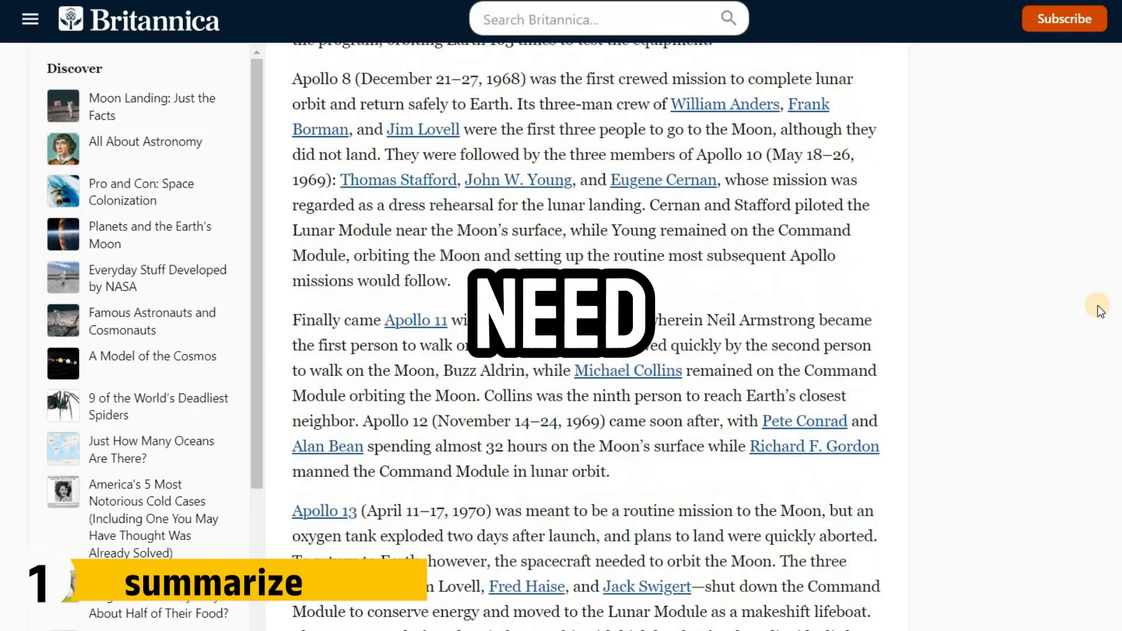
Copy the Britannica passages from Apollo 8 through Apollo 17
{"action": "scroll", "scroll_direction": "down", "scroll_amount": 3}
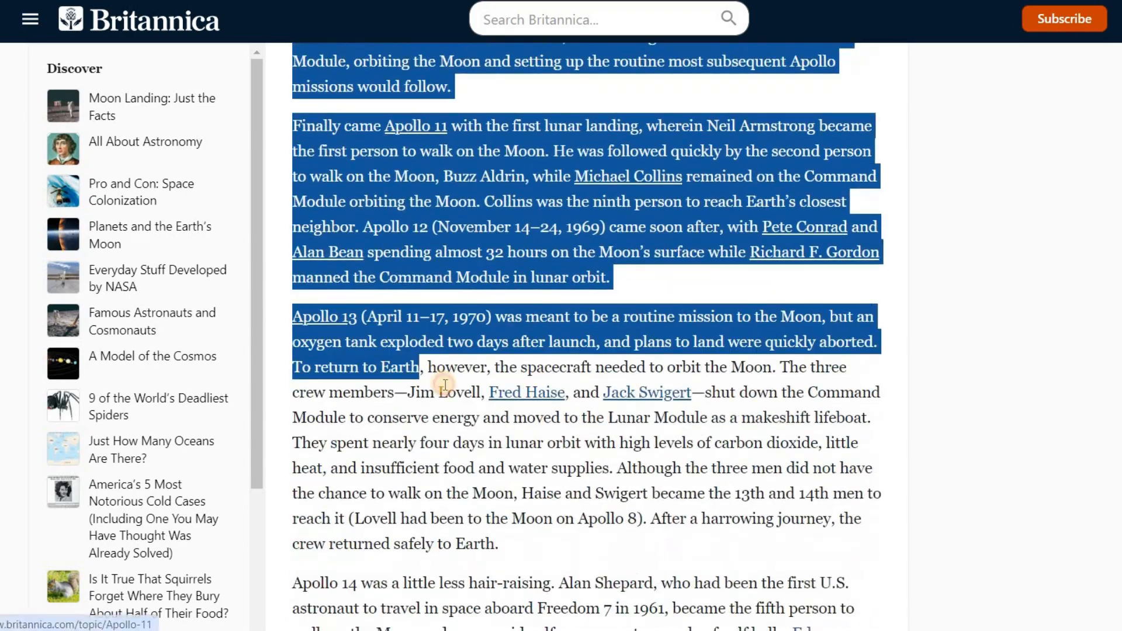
{"action": "scroll", "scroll_direction": "down", "scroll_amount": 3}
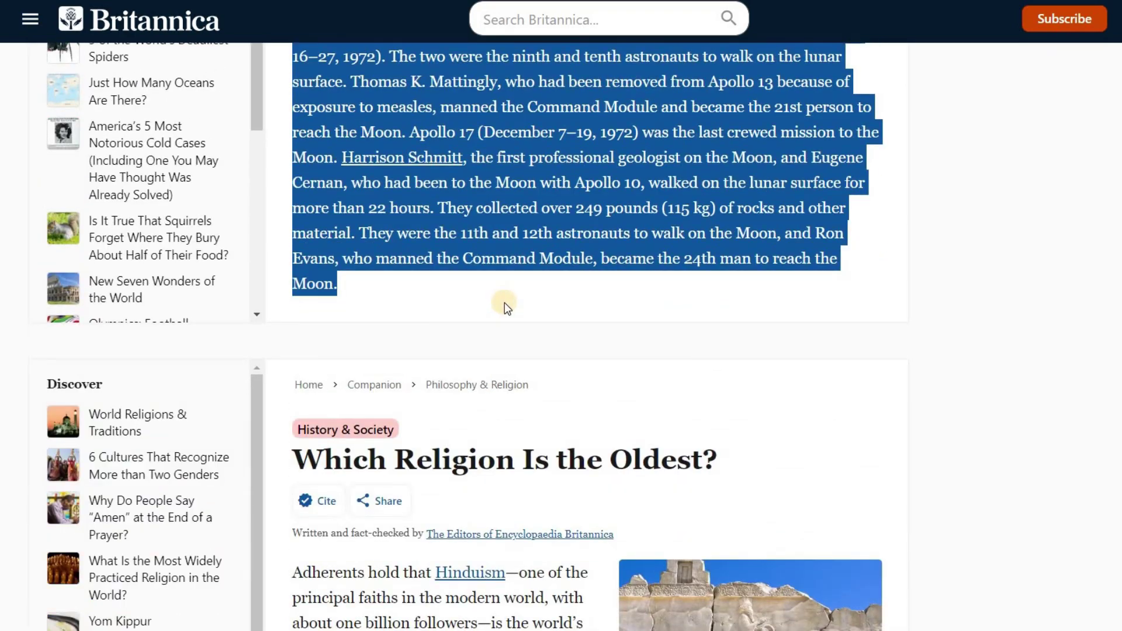
{"action": "right_click", "coordinate": [566, 193]}
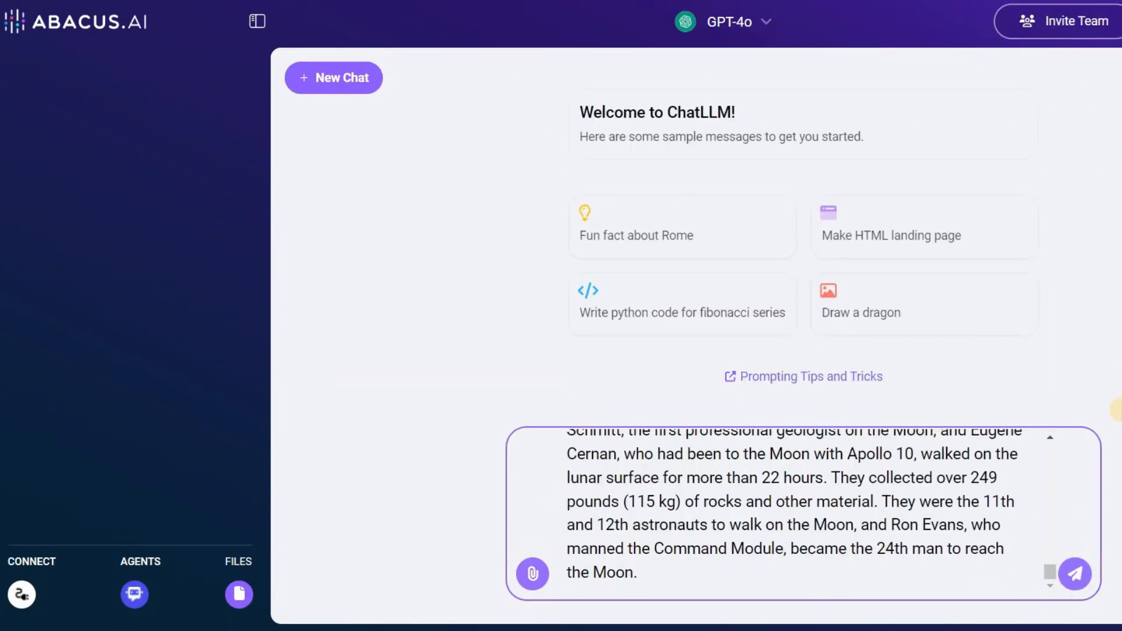
Send the pasted Apollo text with a 'summ' summarize request
{"action": "type", "text": "summ"}
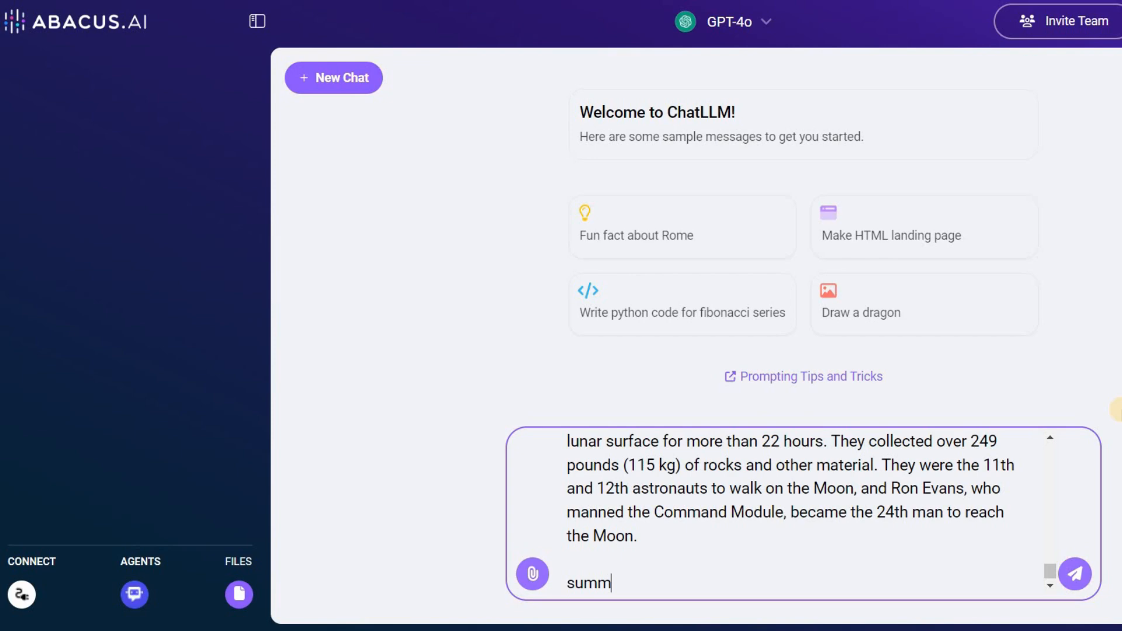
{"action": "left_click", "coordinate": [1080, 571]}
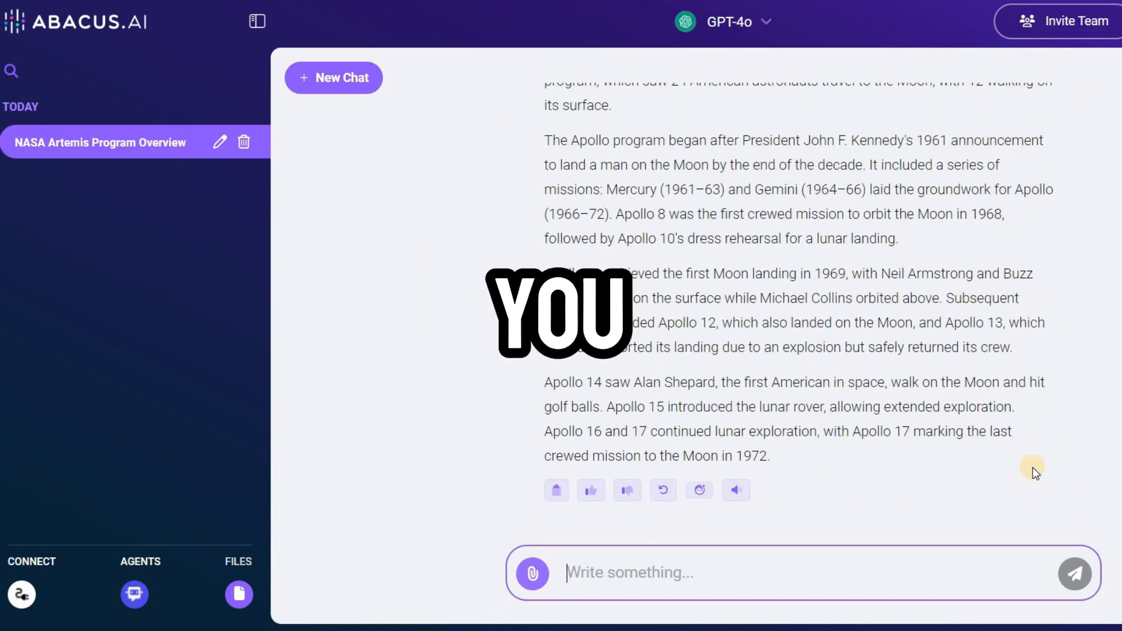
{"action": "left_click", "coordinate": [736, 490]}
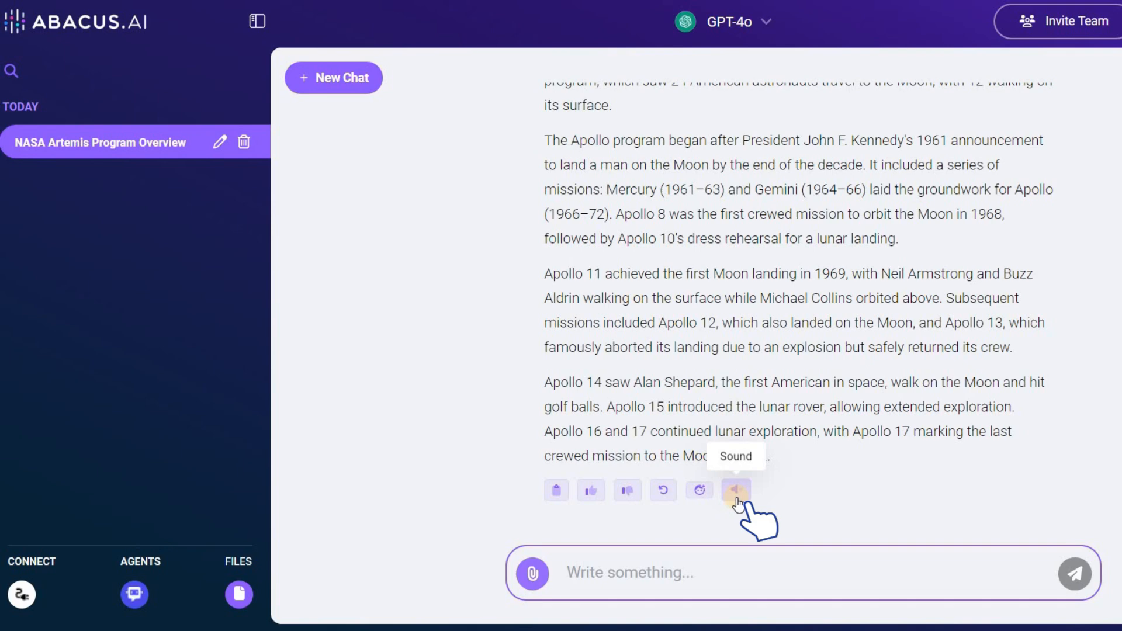
{"action": "left_click", "coordinate": [735, 490]}
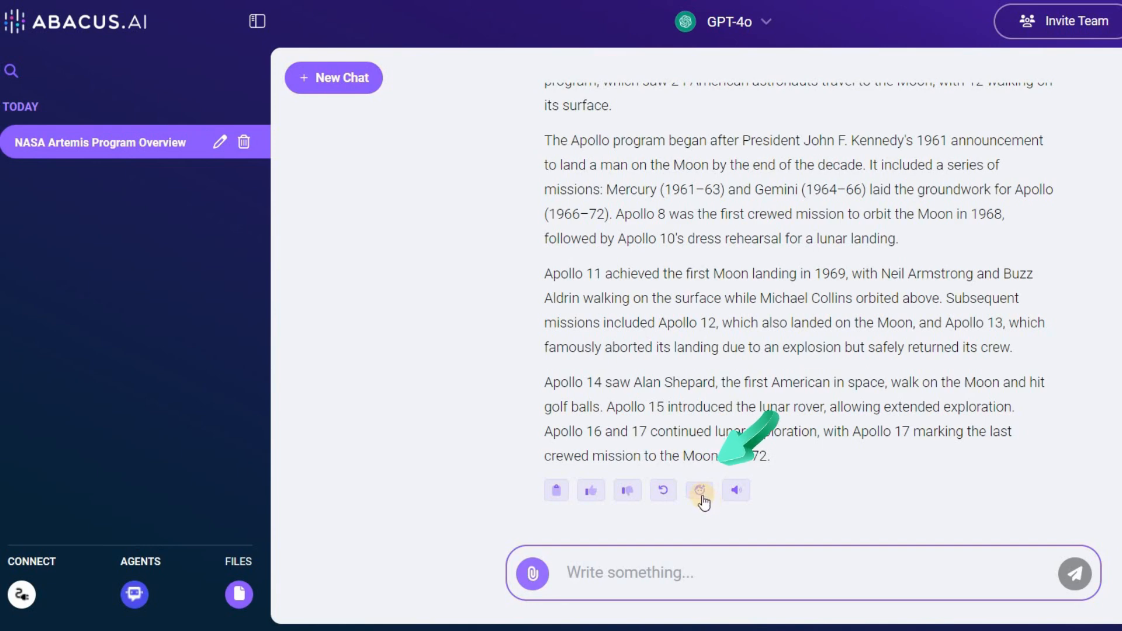
Regenerate the Apollo summary in a humanized tone, retry, and copy the result
{"action": "left_click", "coordinate": [700, 491]}
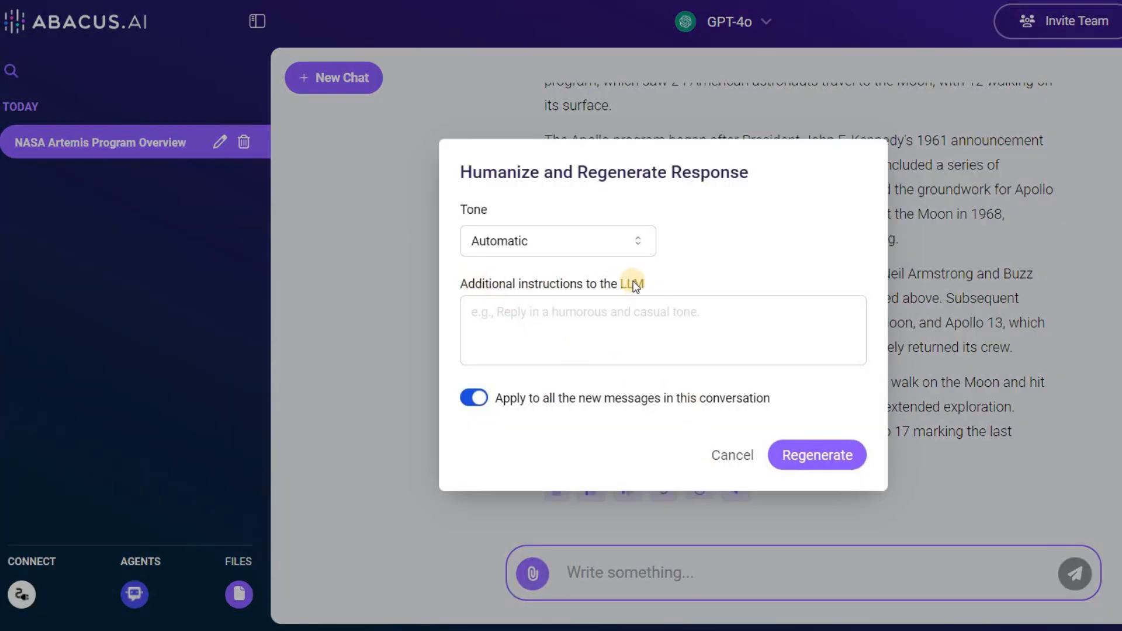
{"action": "left_click", "coordinate": [817, 454]}
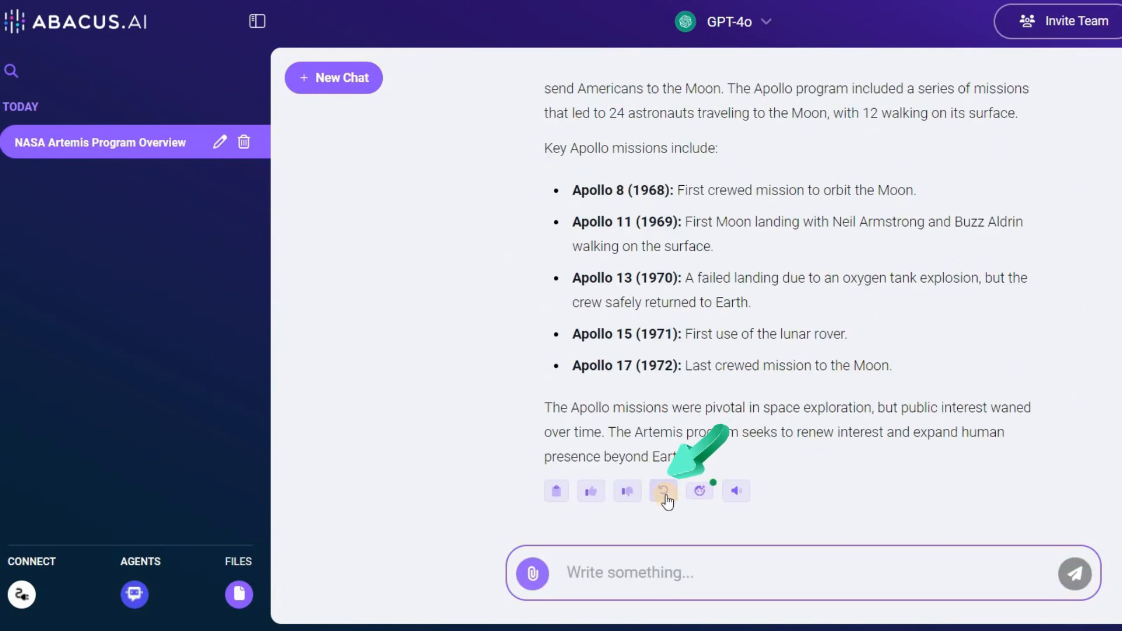
{"action": "left_click", "coordinate": [664, 491]}
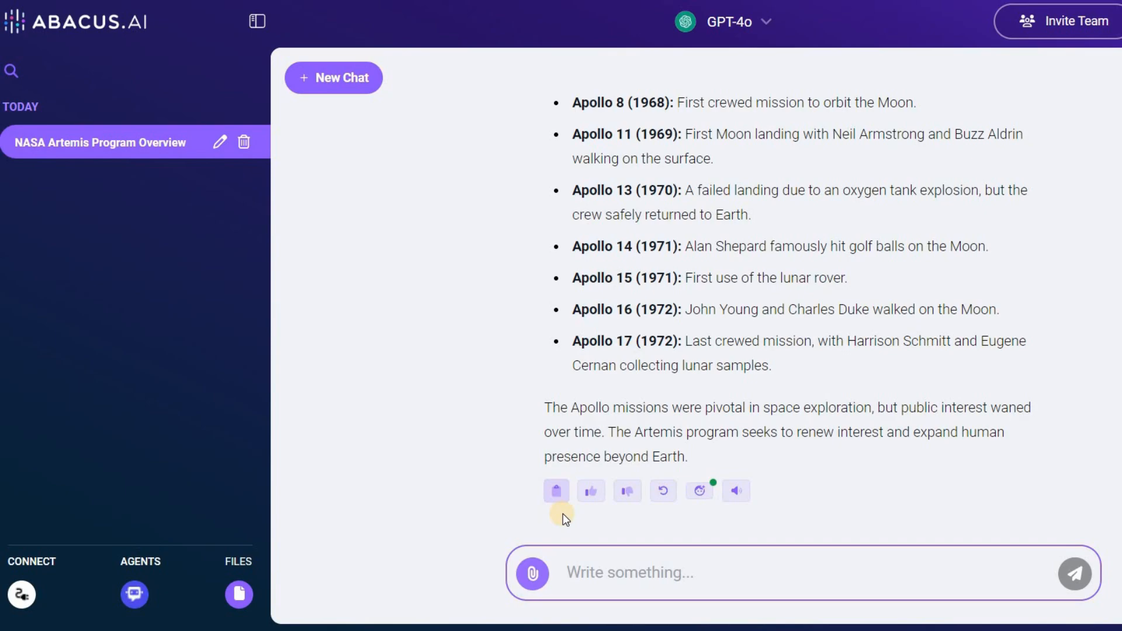
{"action": "left_click", "coordinate": [555, 491]}
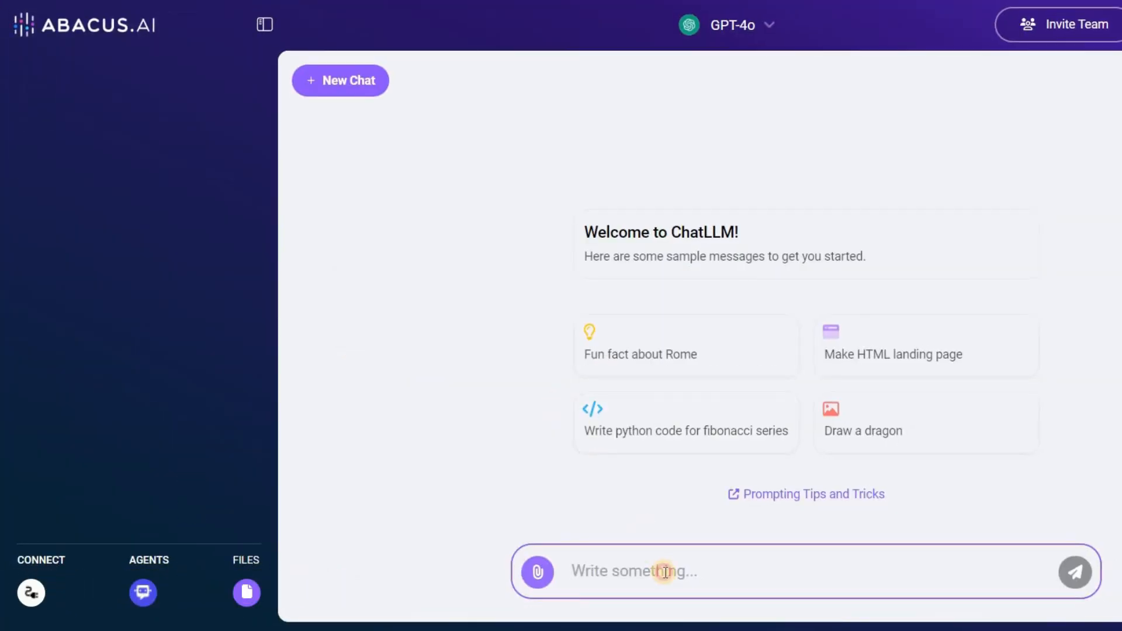
Paste the slope-of-a-line question into the message box and send it to GPT-4o
{"action": "right_click", "coordinate": [663, 572]}
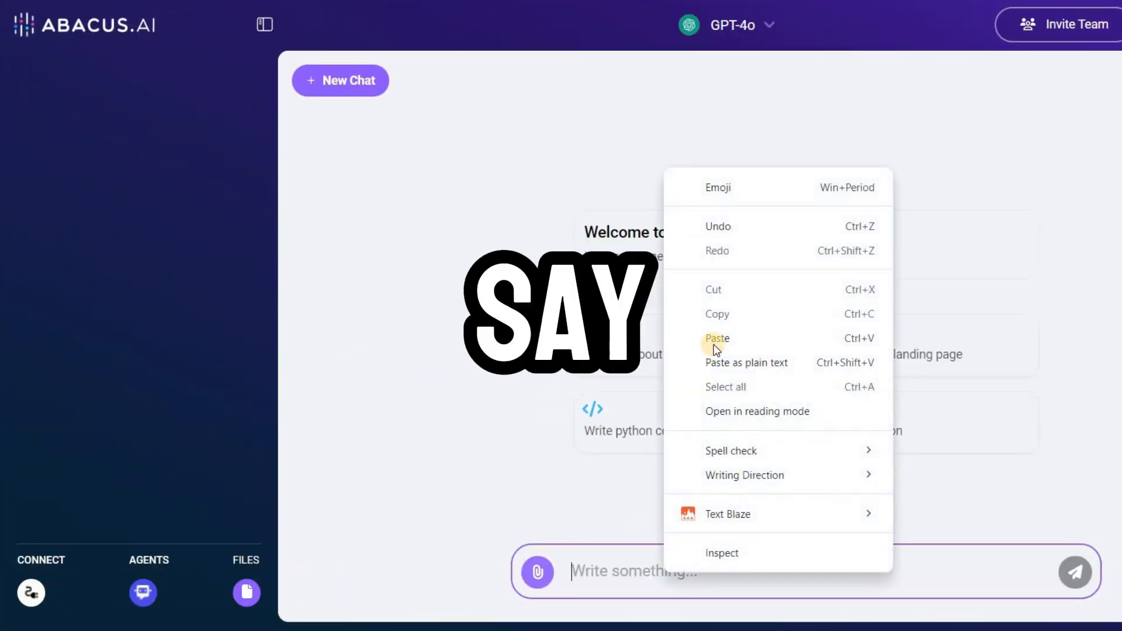
{"action": "left_click", "coordinate": [717, 338]}
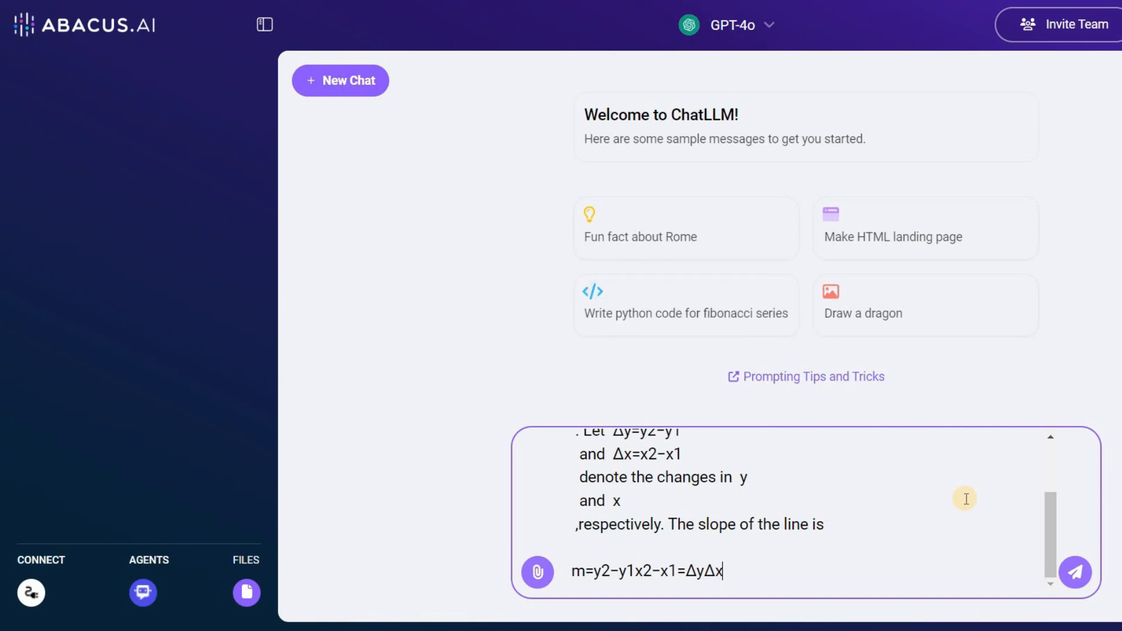
{"action": "mouse_move", "coordinate": [901, 624]}
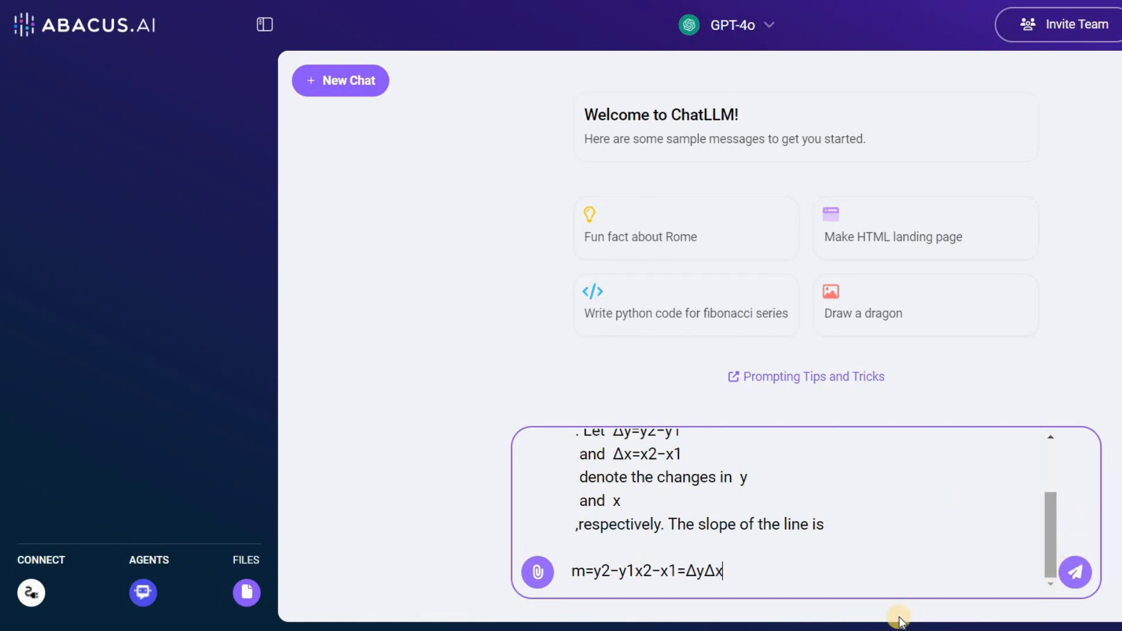
{"action": "left_click", "coordinate": [1076, 567]}
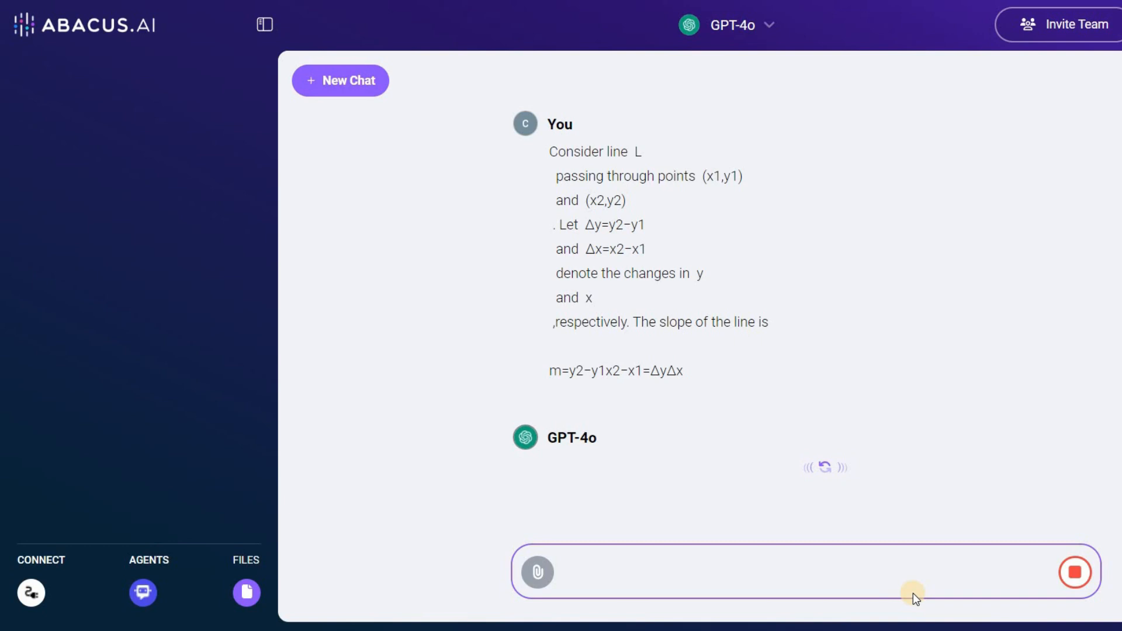